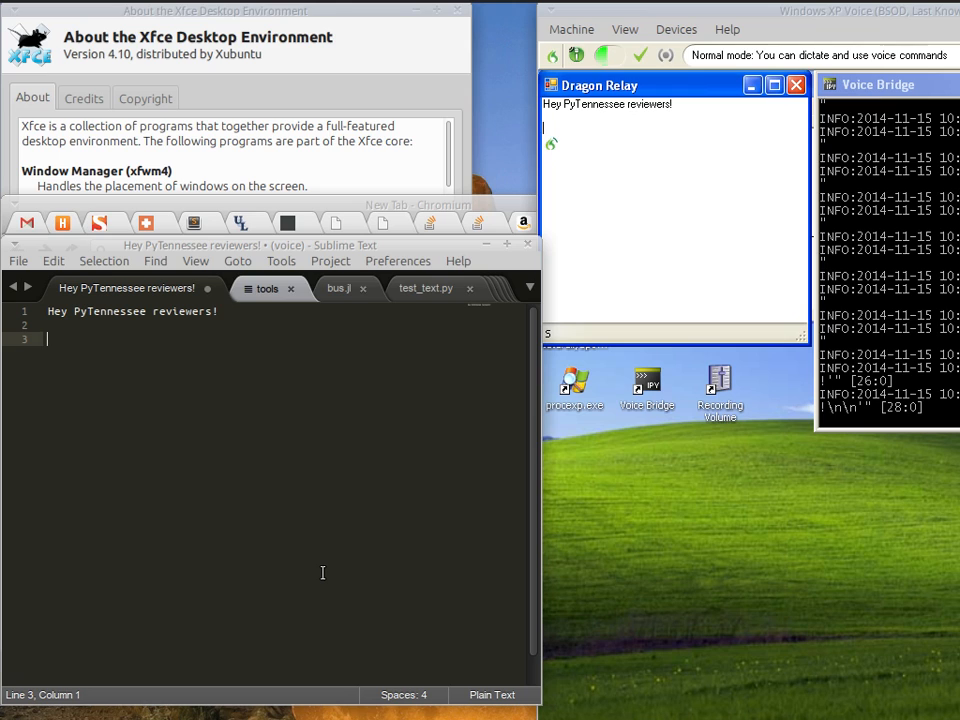
pyautogui.write('This is a demonstration of my Linux speech recognition system, which I would love to have a chance to show off at PyTennessee!')
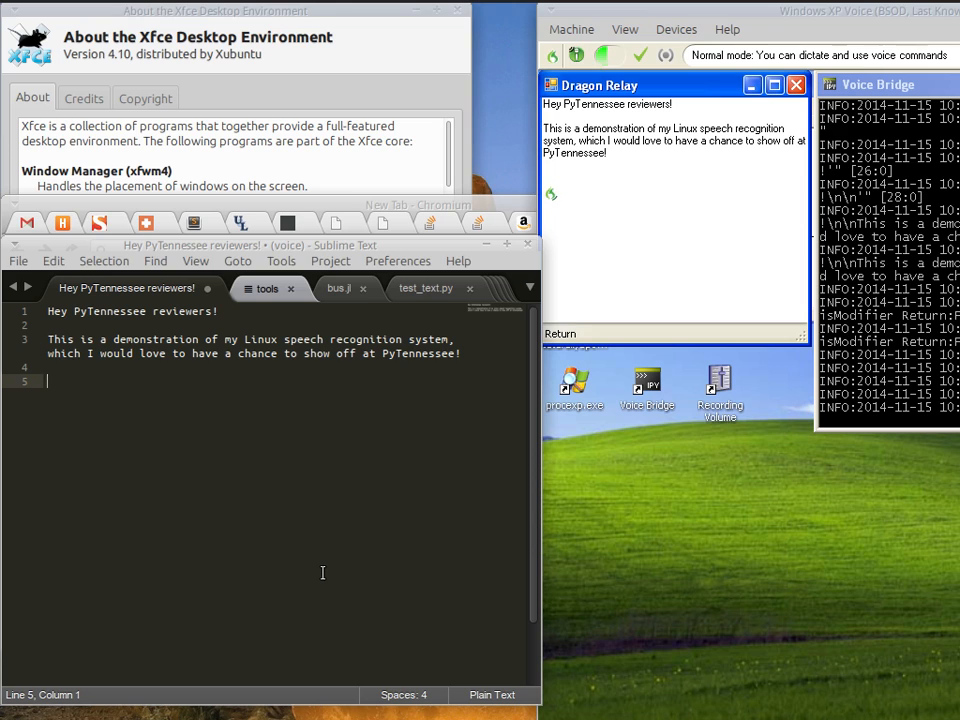
pyautogui.write('The system uses Dragon naturally speaking, running inside a VM,')
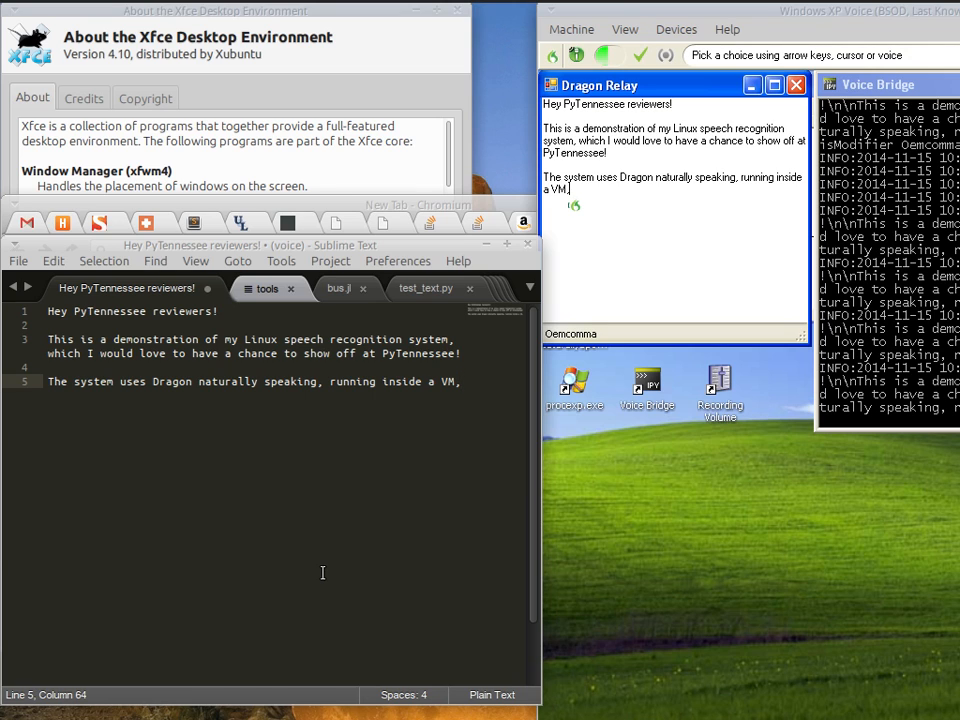
pyautogui.write('with a relay that allows the Linux side to be driven by voice commands.')
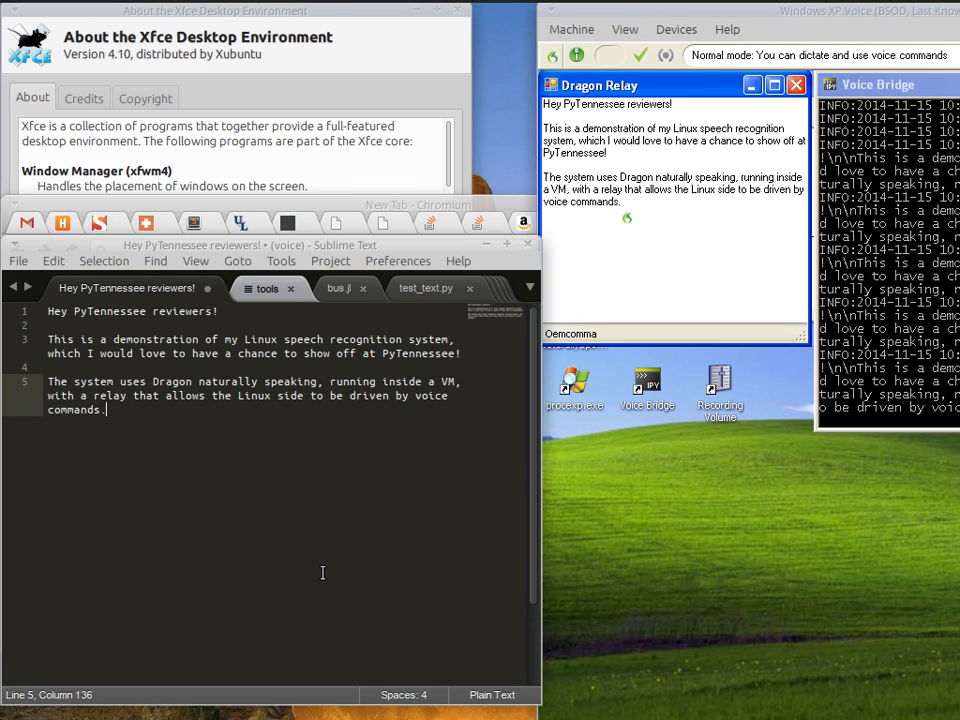
pyautogui.write('The system includes')
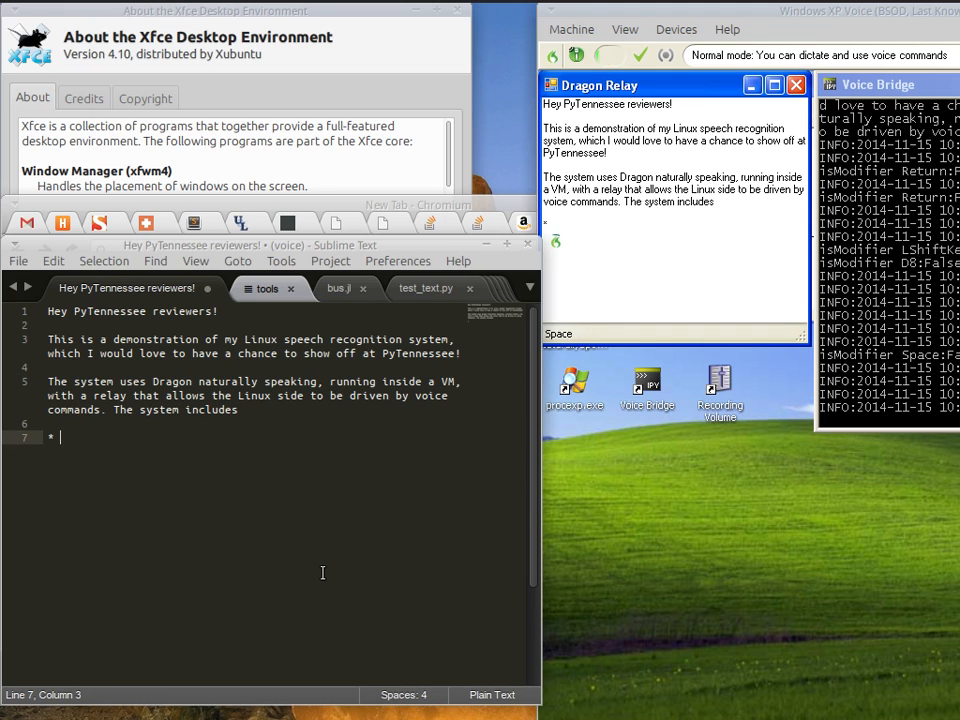
pyautogui.write('Global dictation, including Unicode characters $')
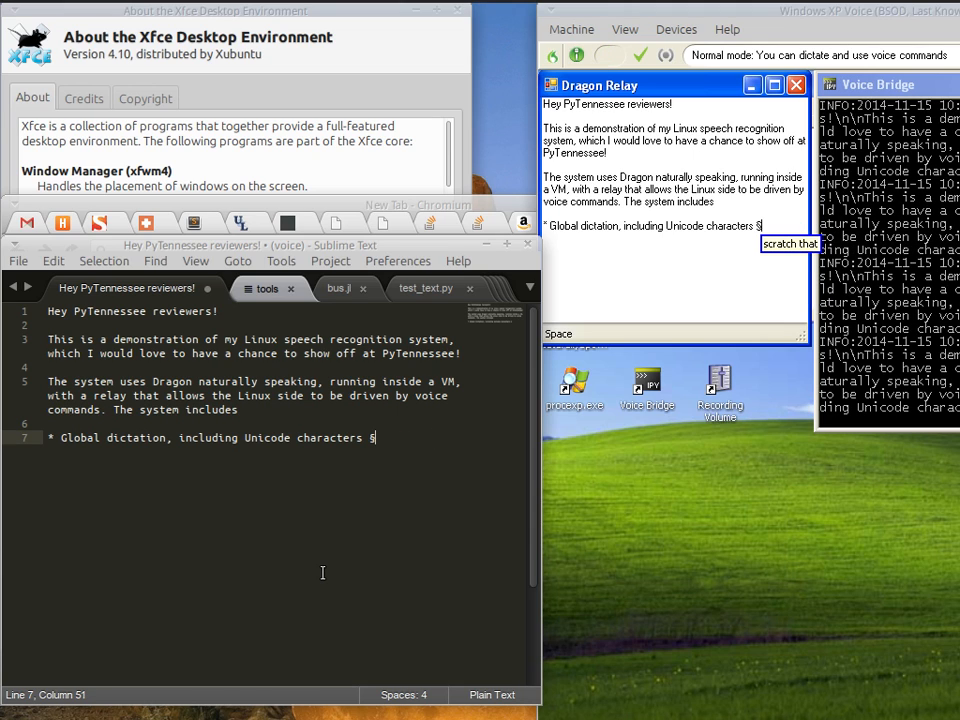
pyautogui.write(':-)')
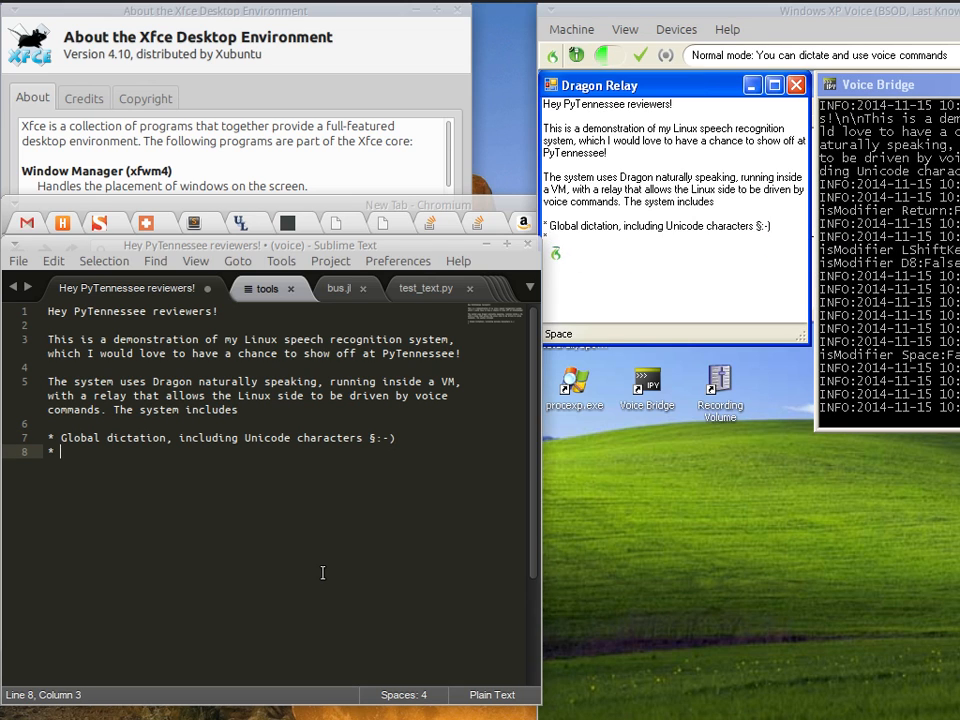
pyautogui.write('user-definable voice commands, written in Python')
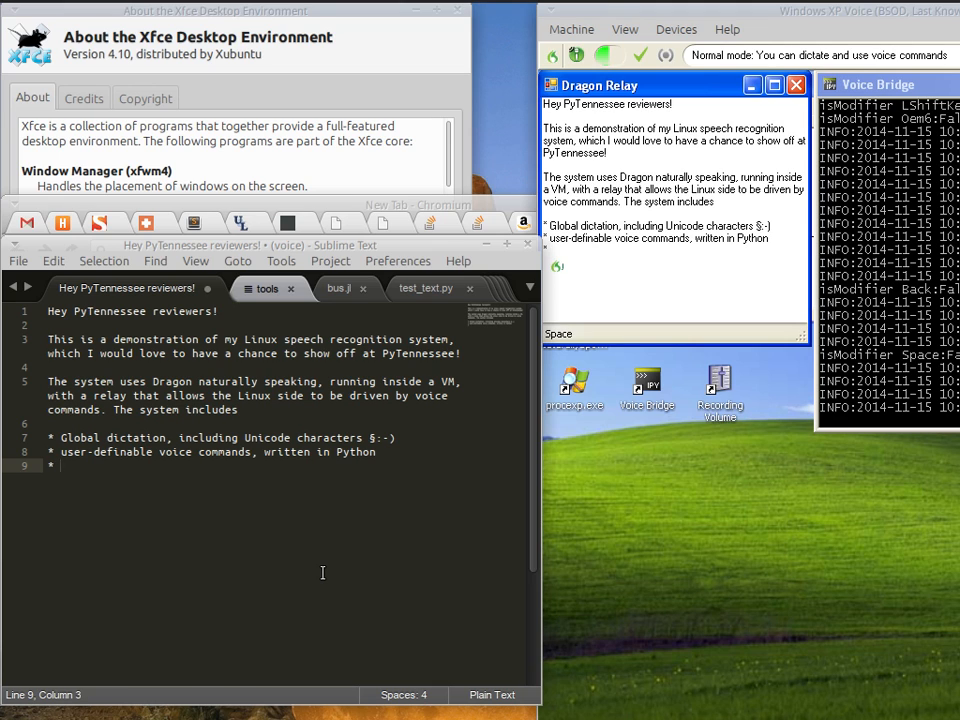
pyautogui.write('command and control of the windowing system')
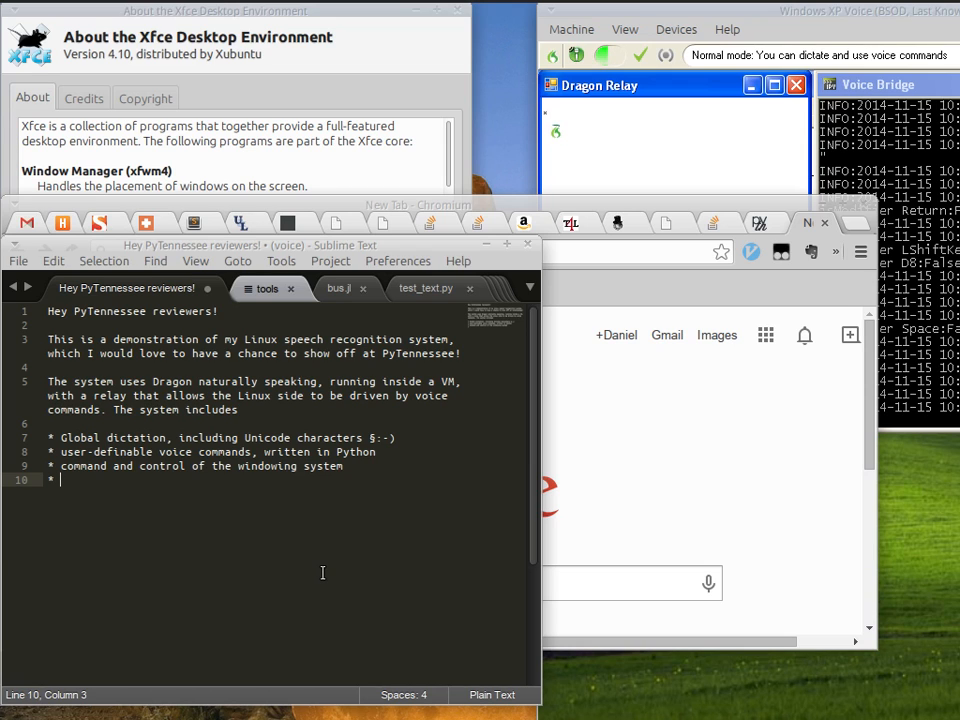
pyautogui.write('Application-aware voice commands,')
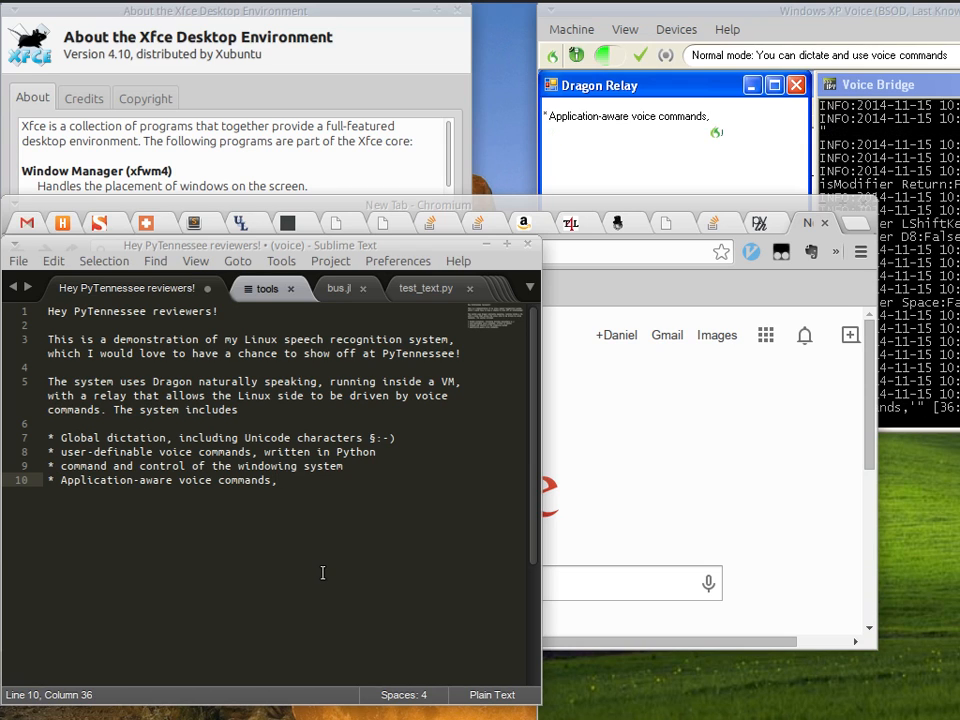
pyautogui.write('such as…')
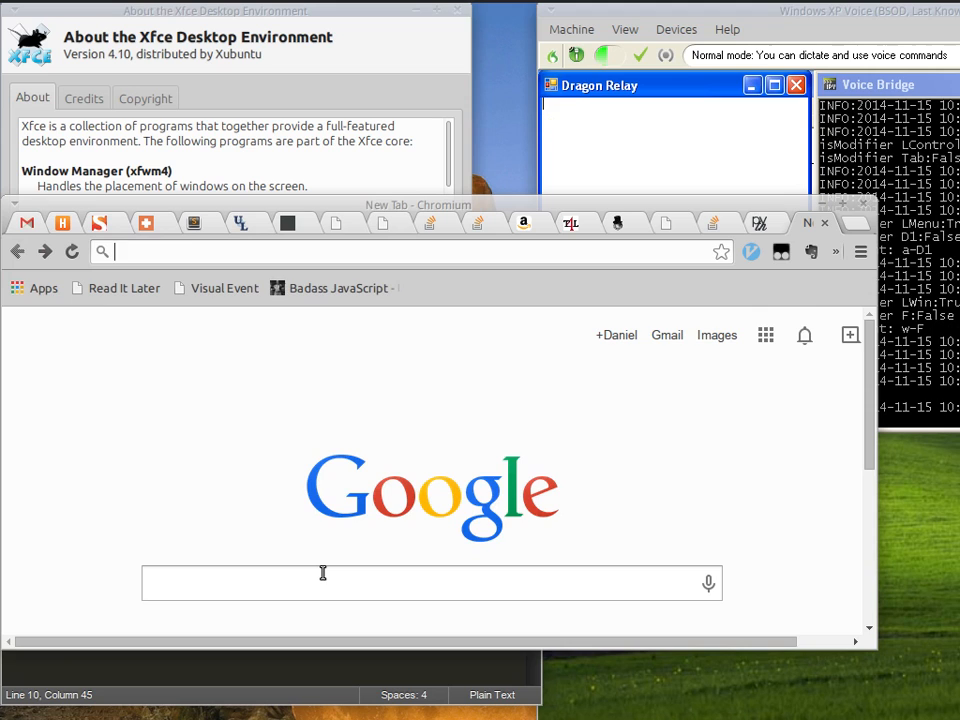
pyautogui.write('Python')
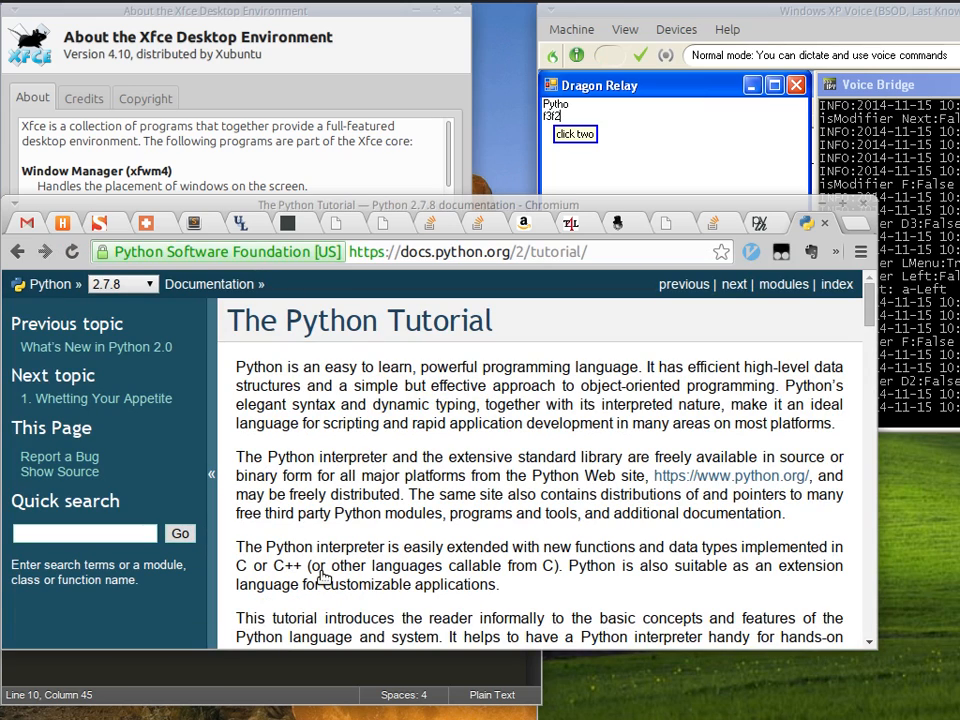
pyautogui.scroll(-3)
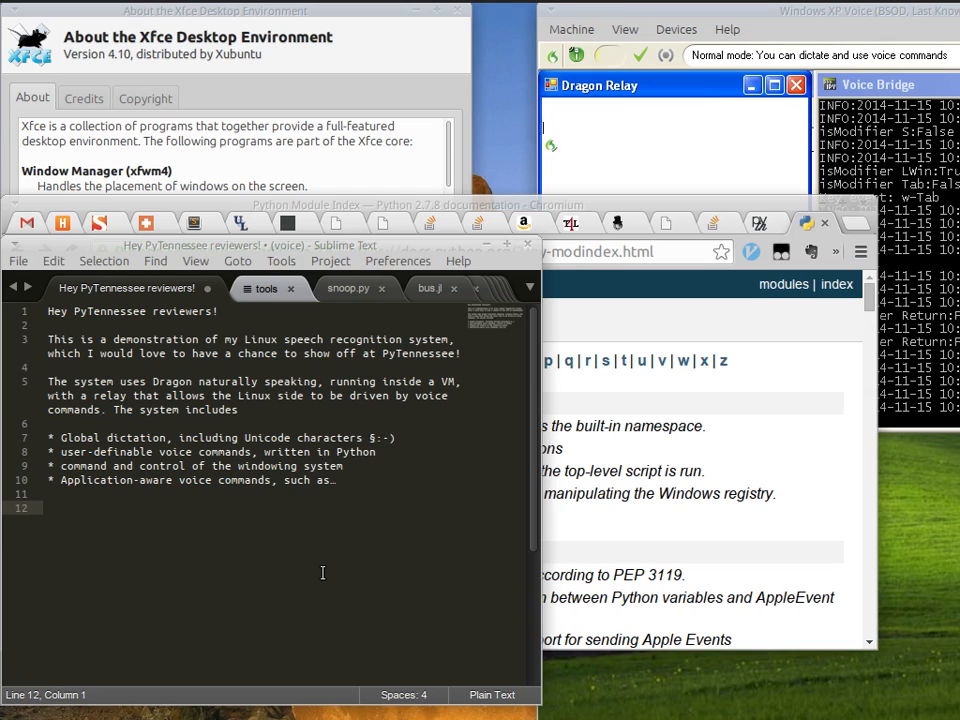
pyautogui.write('The system is built almost entirely in Python and,')
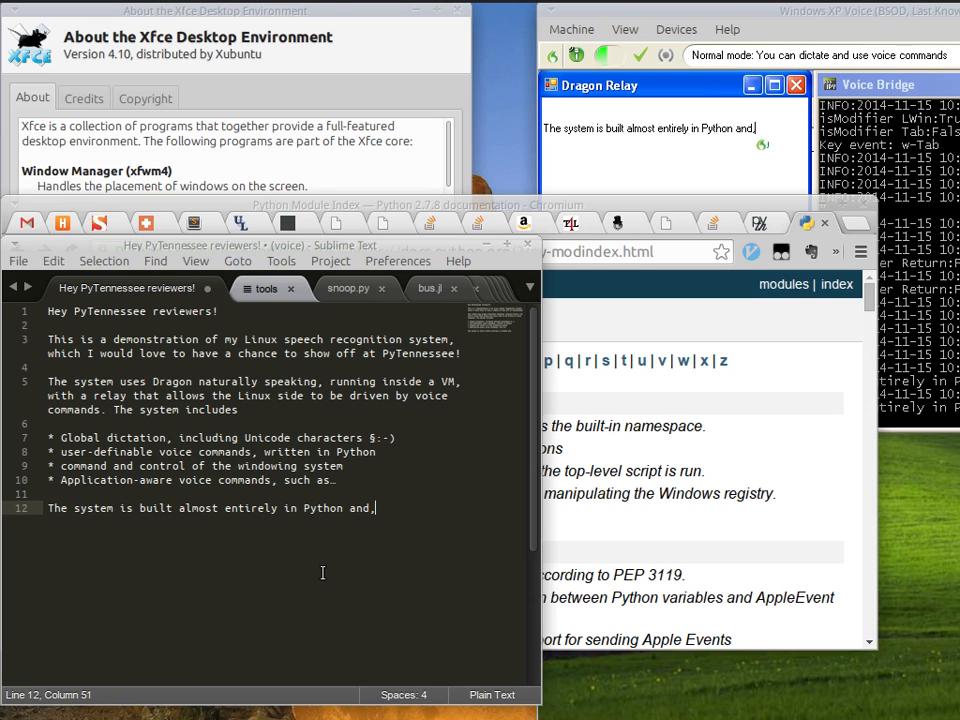
pyautogui.write('decides showing off voice recognition in Linux,')
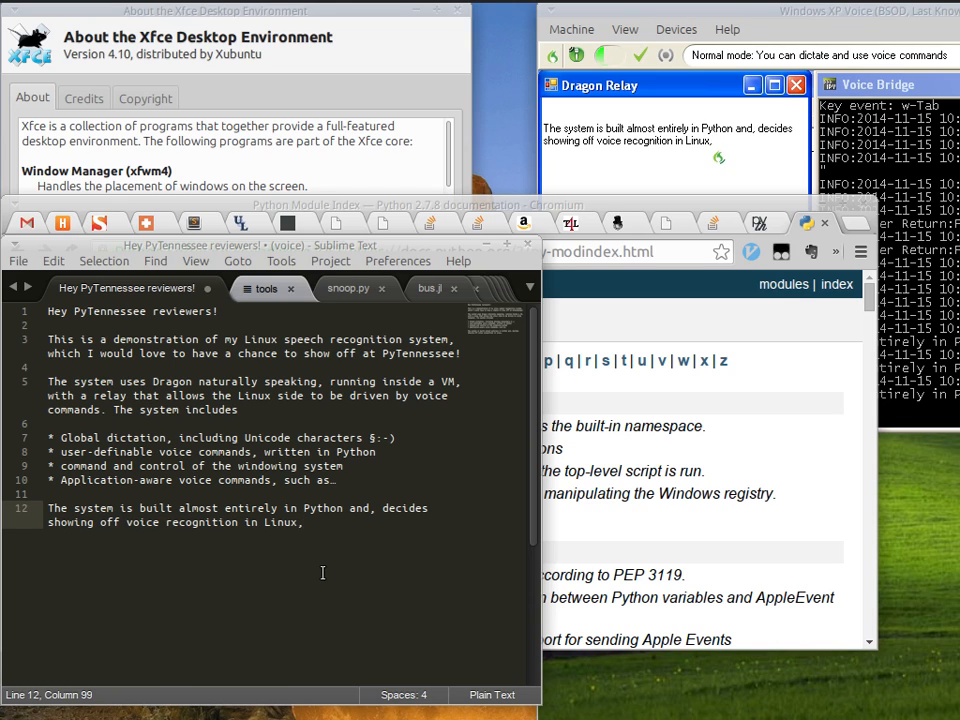
pyautogui.write('relies on some fun automation and tools that are probably of general interest.')
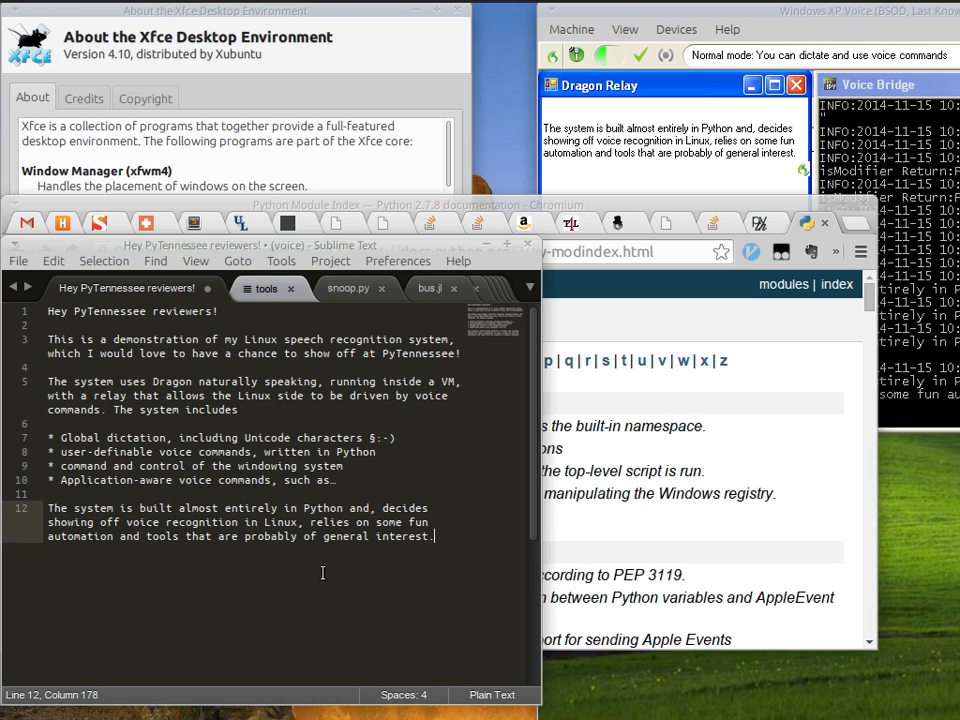
pyautogui.write('Participants will have access to the source code')
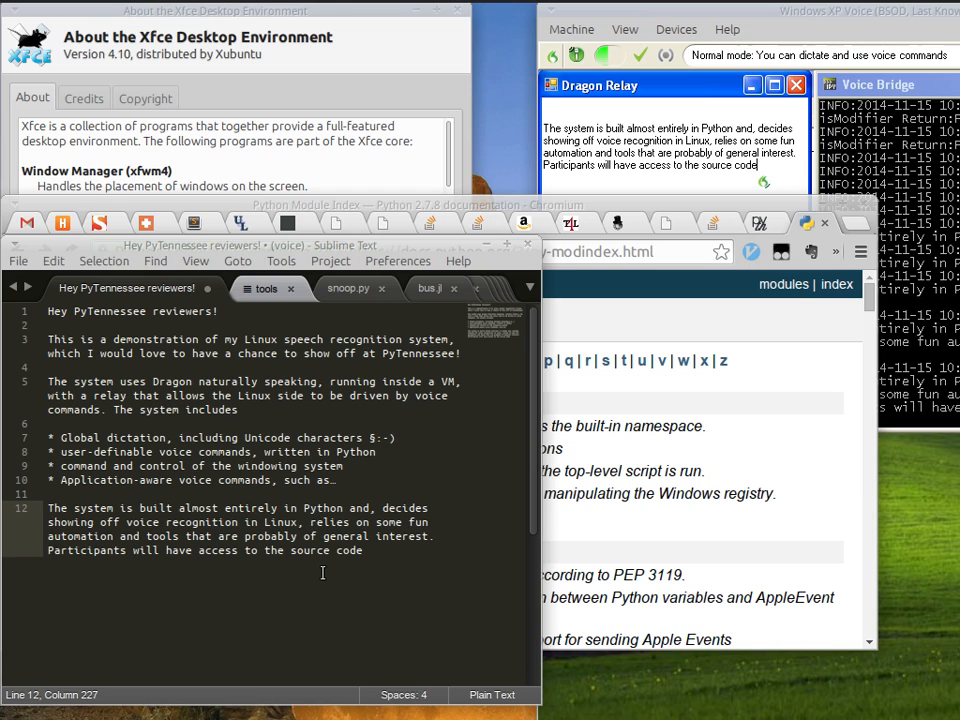